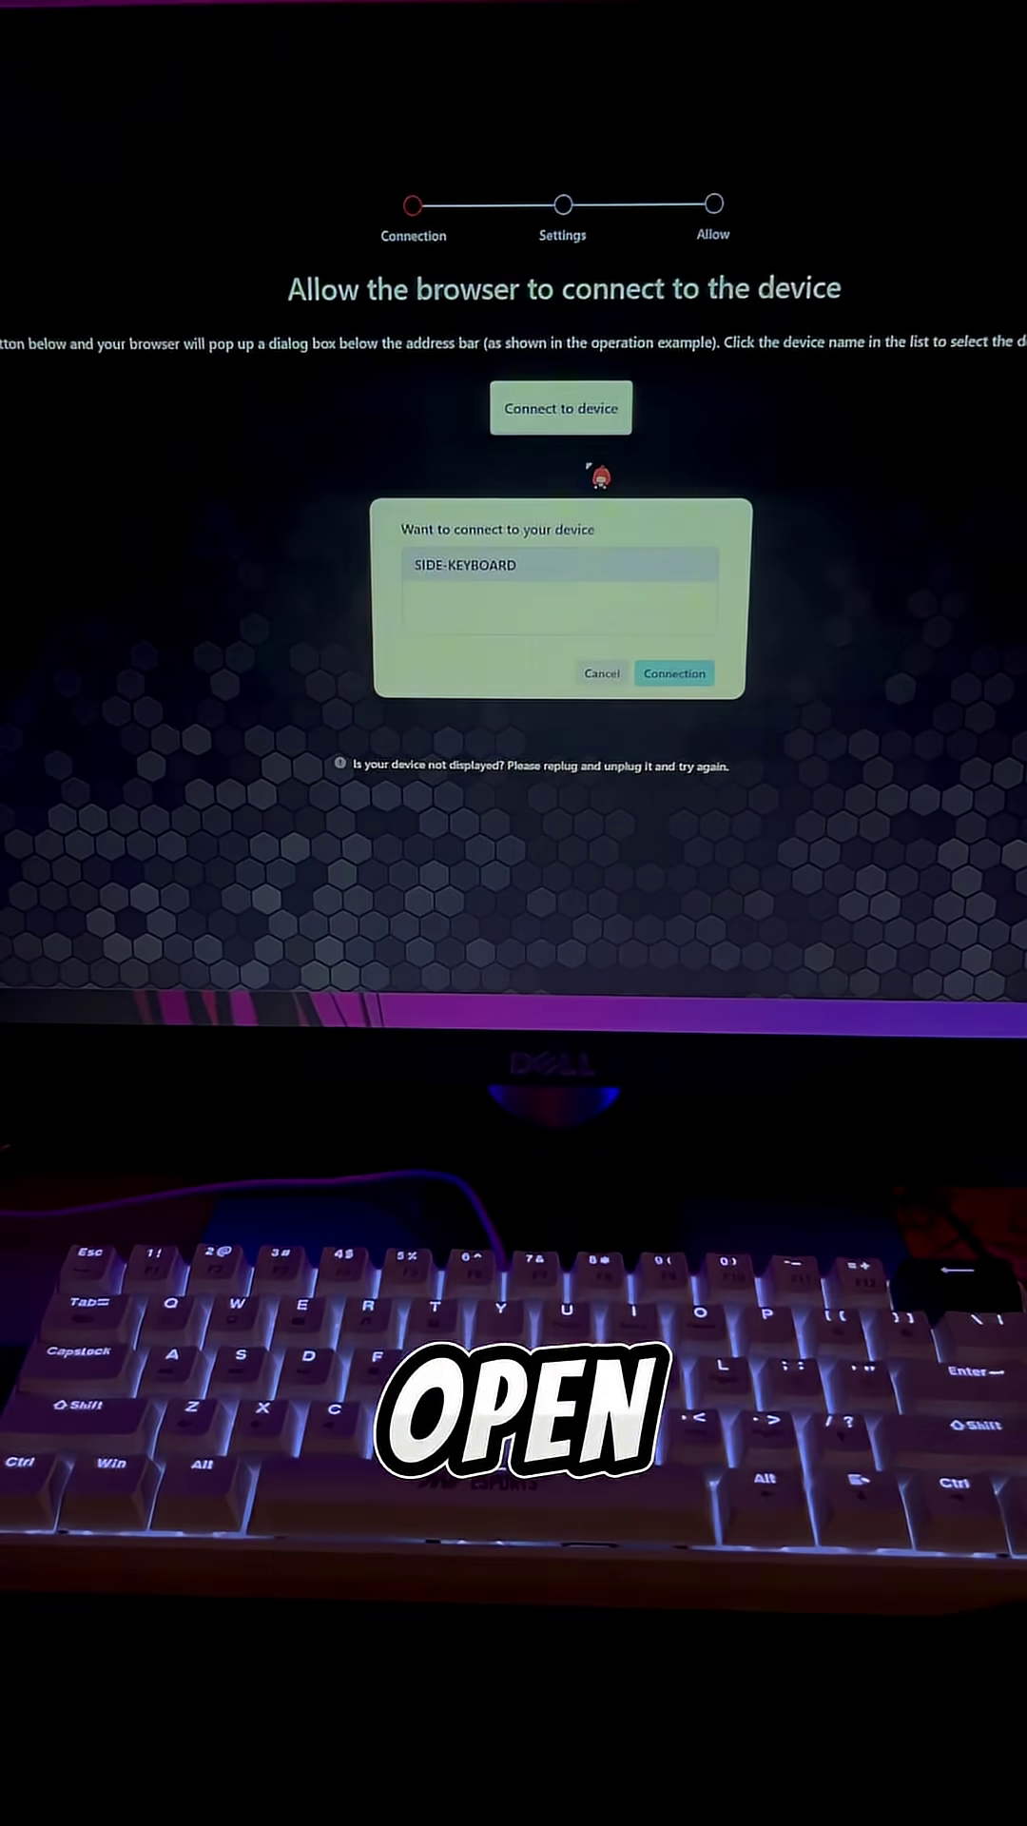
Step: Show the Macro section for the connected SIDE-KEYBOARD, listing empty slots M1 to M15
{"action": "left_click", "coordinate": [674, 673]}
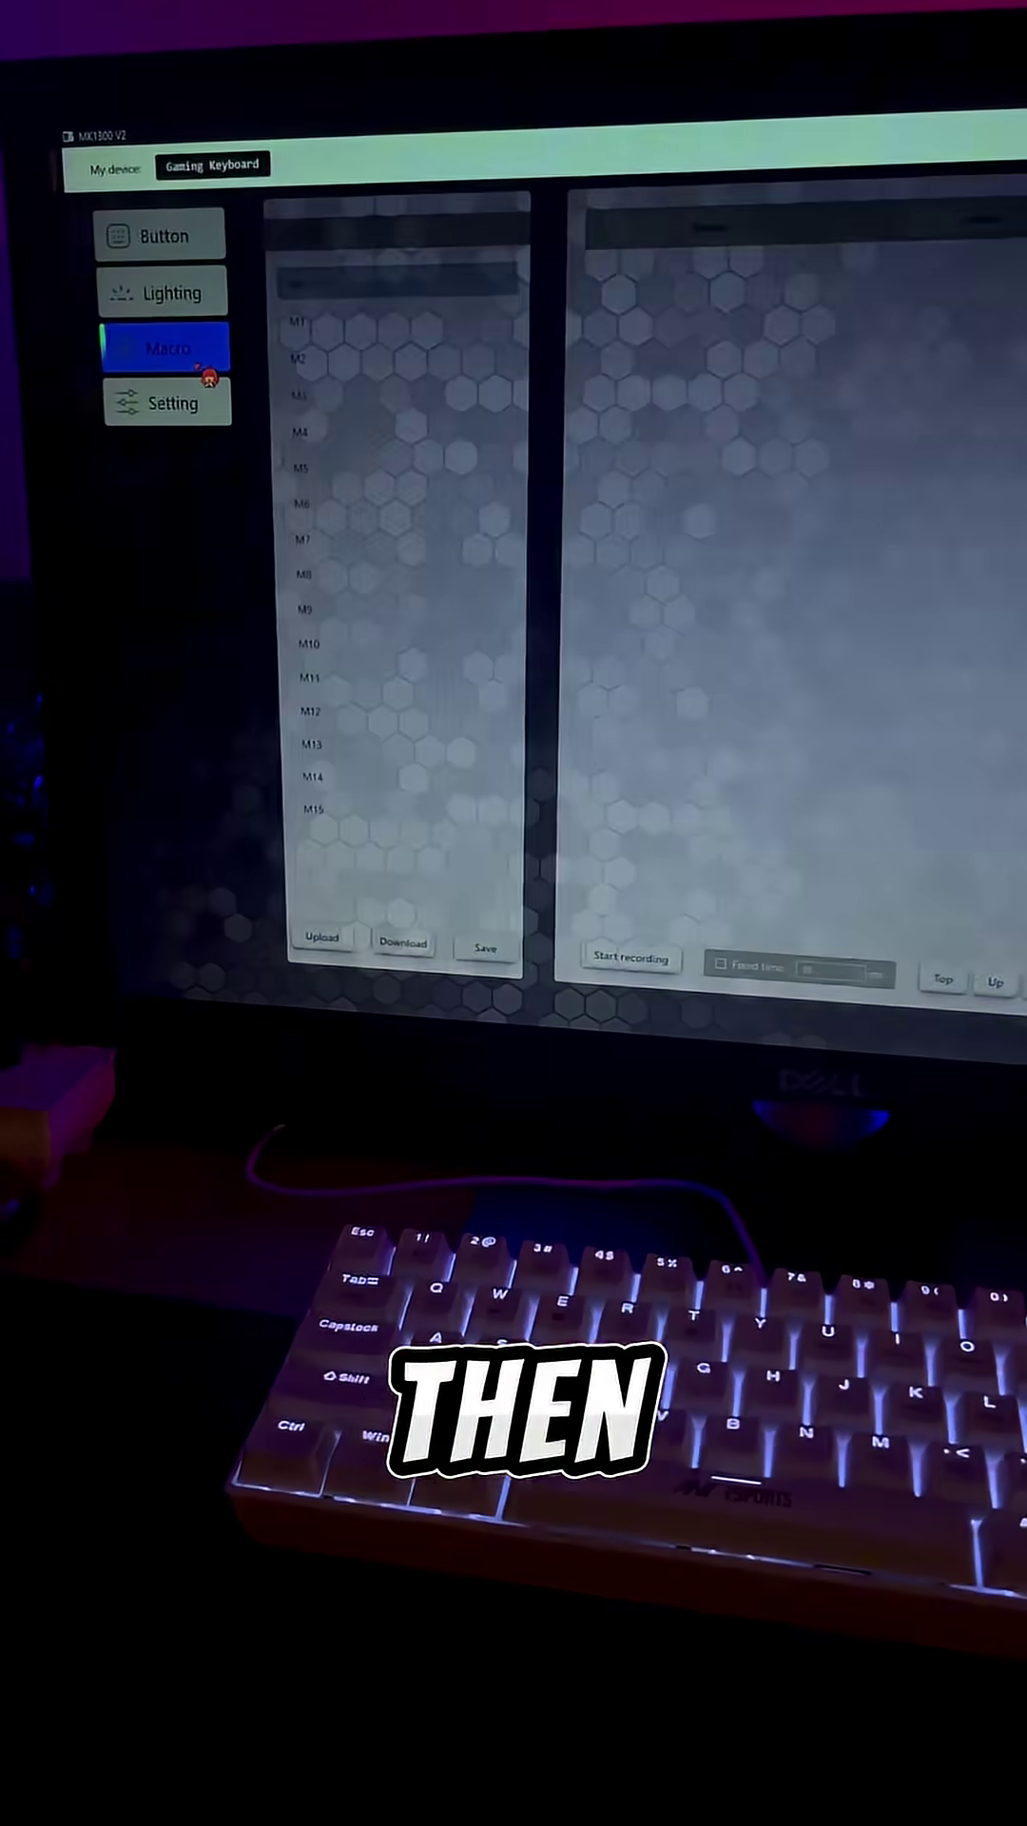